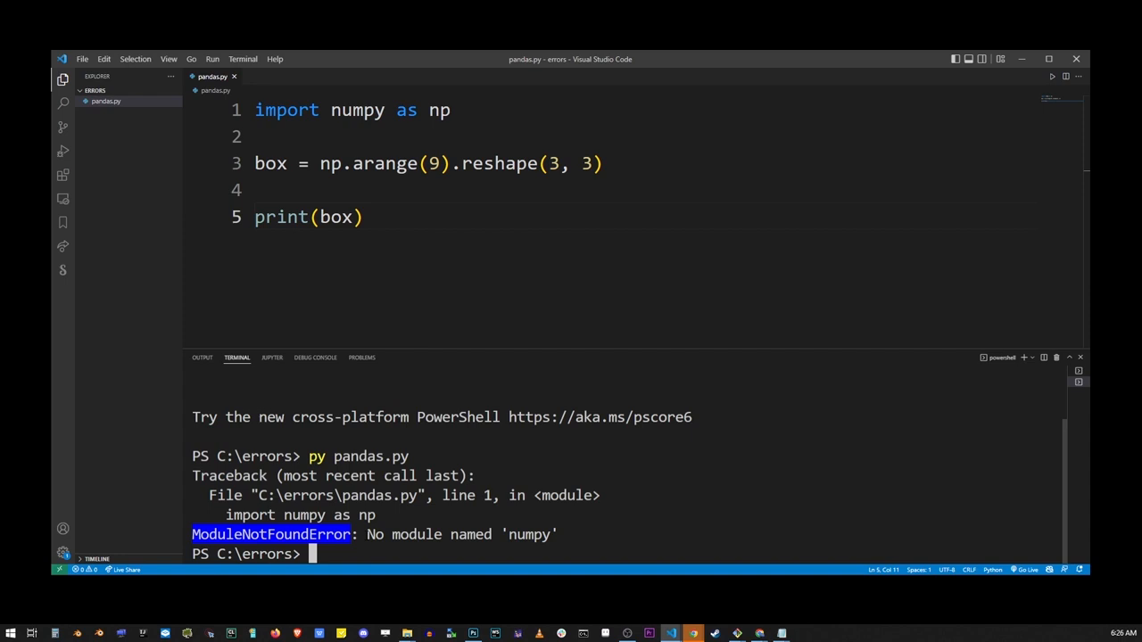
Step: Run 'py pandas.py' in a new terminal, reproducing the ModuleNotFoundError for numpy
click(242, 59)
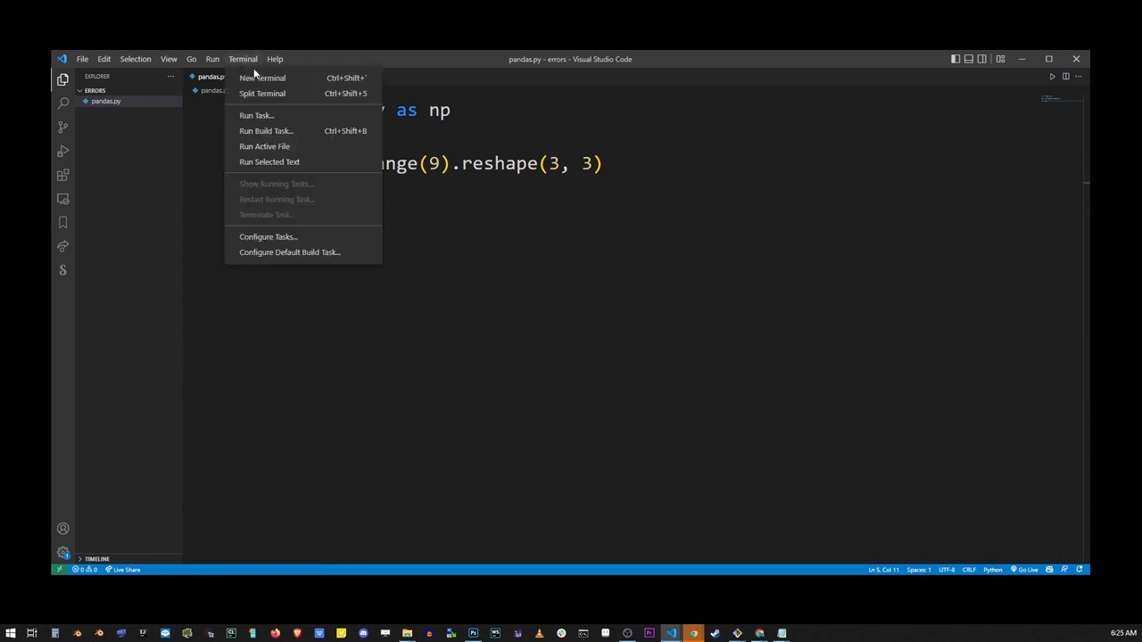
click(263, 78)
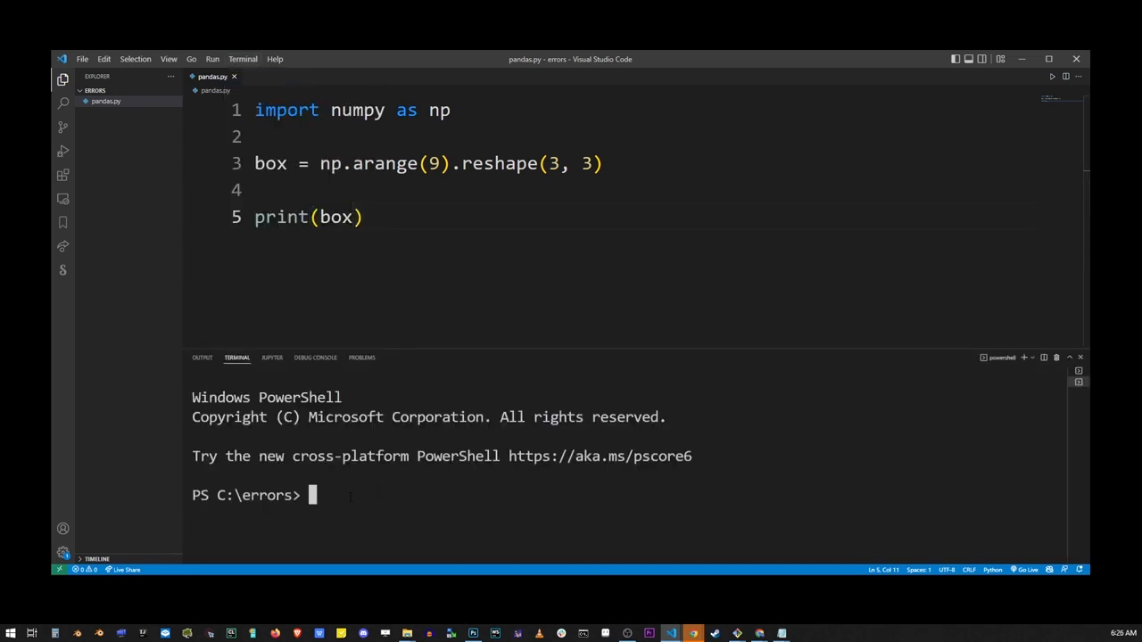
text(py pa)
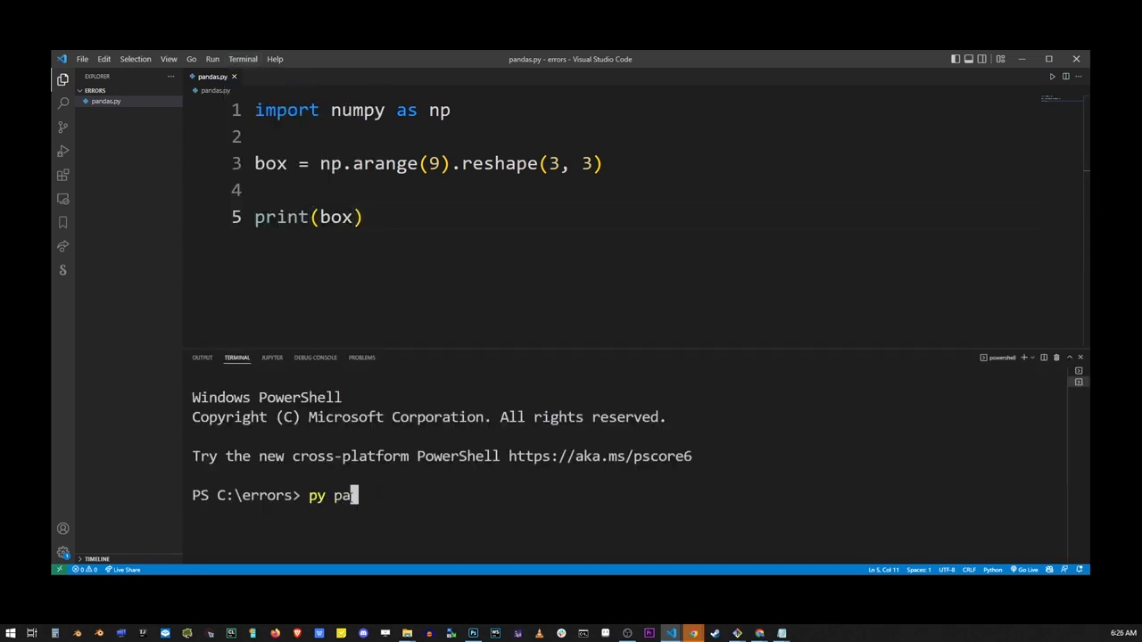
text(ndas.py)
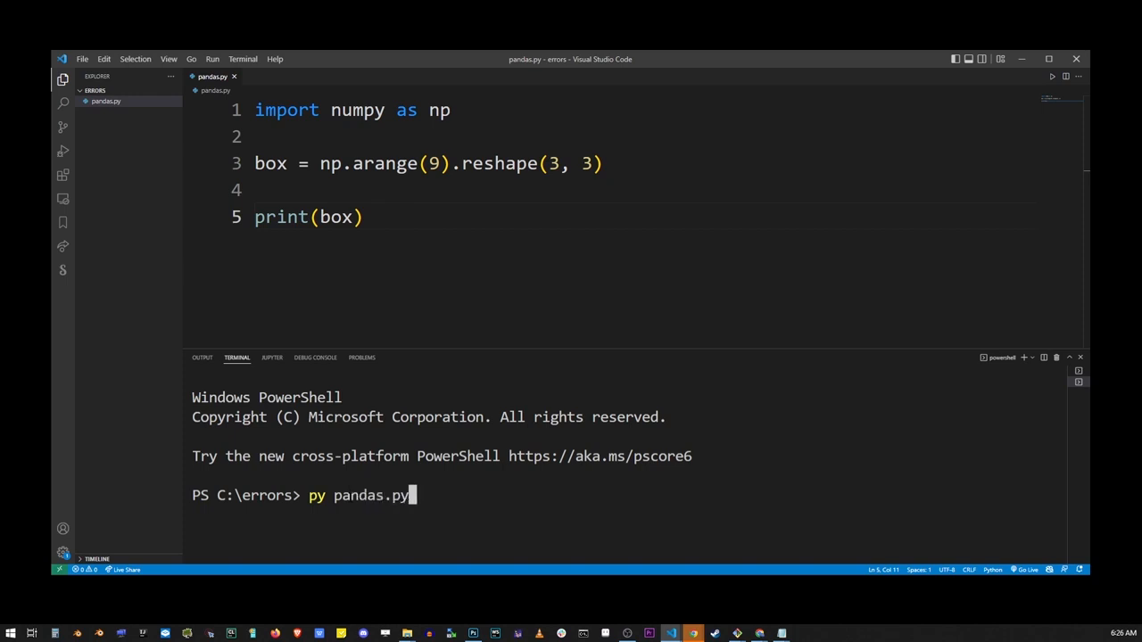
key(enter)
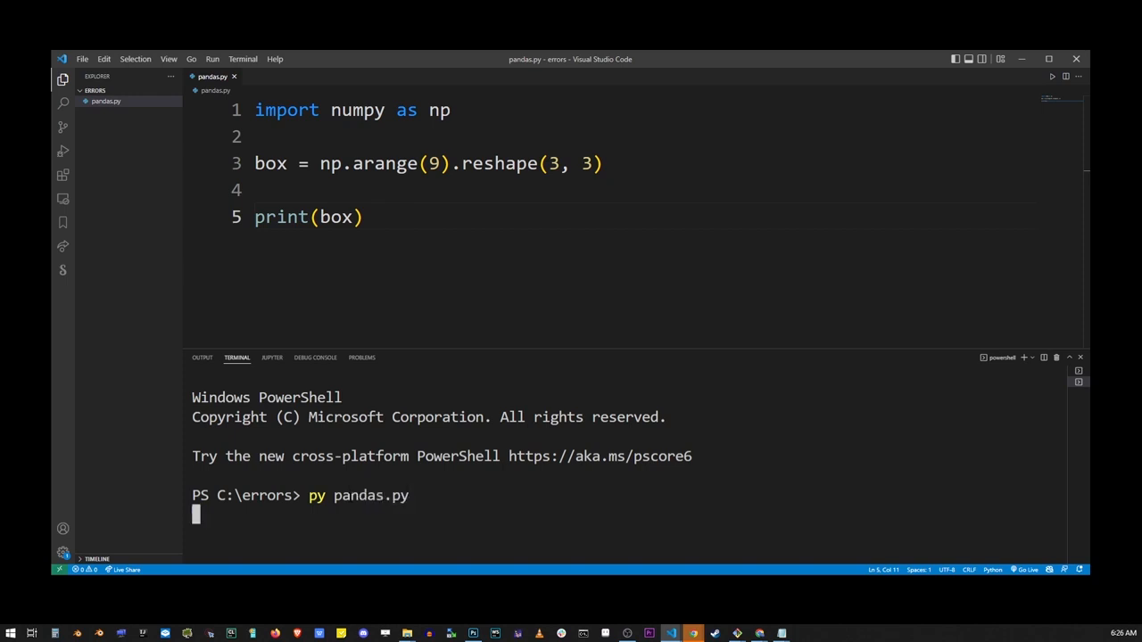
key(enter)
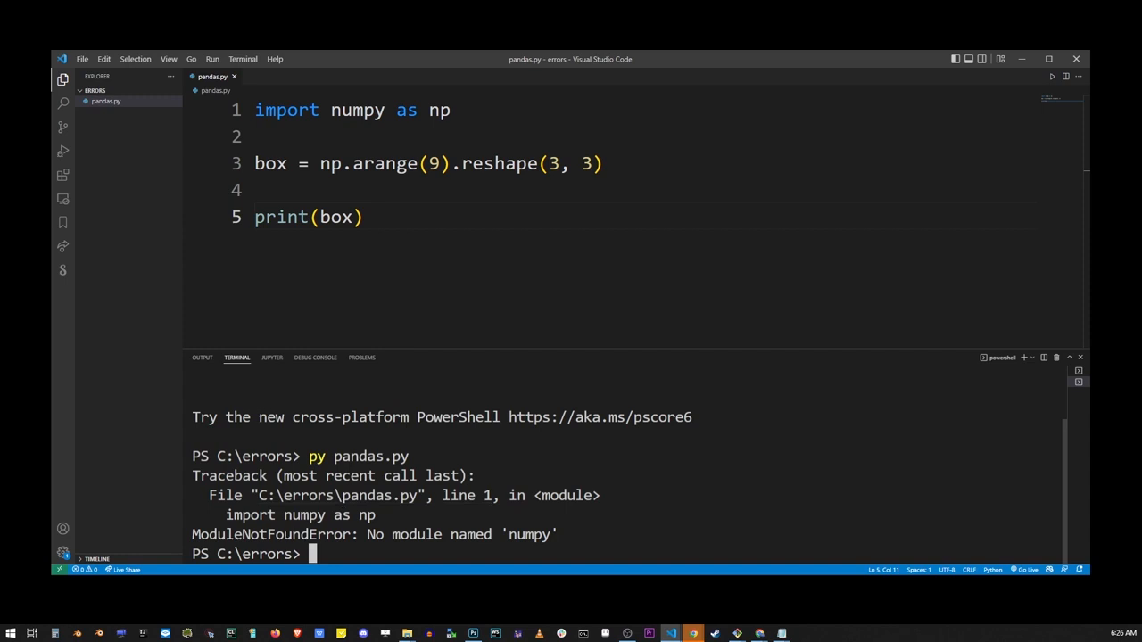
drag(368, 536, 558, 535)
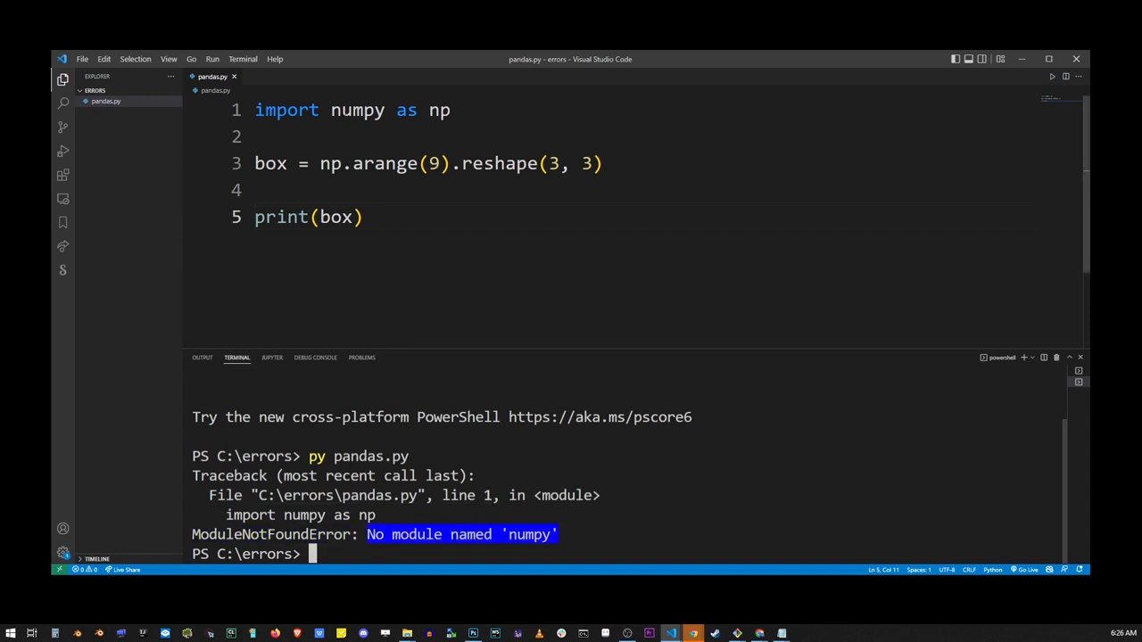
double_click(356, 110)
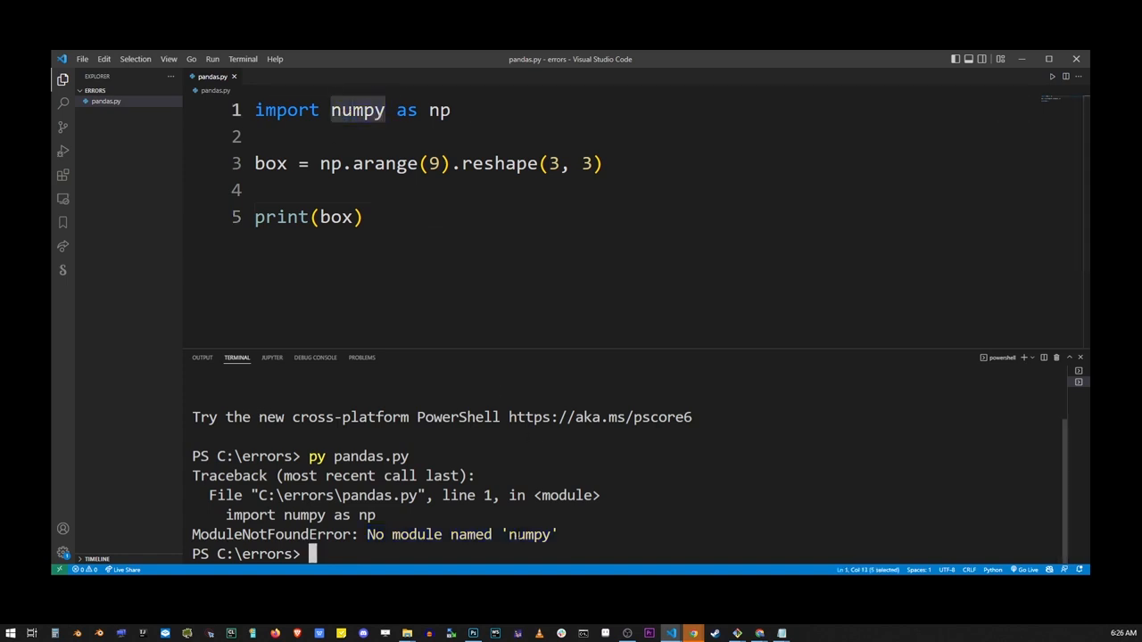
double_click(528, 535)
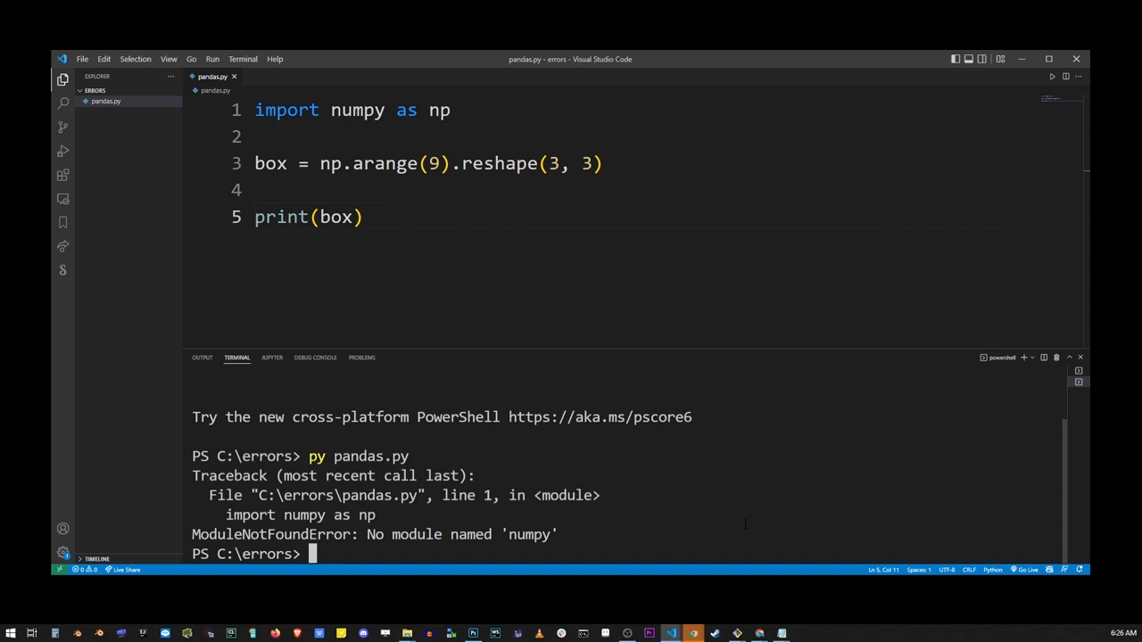
Step: Install numpy with 'pip3 install numpy' in the terminal
text(pip3)
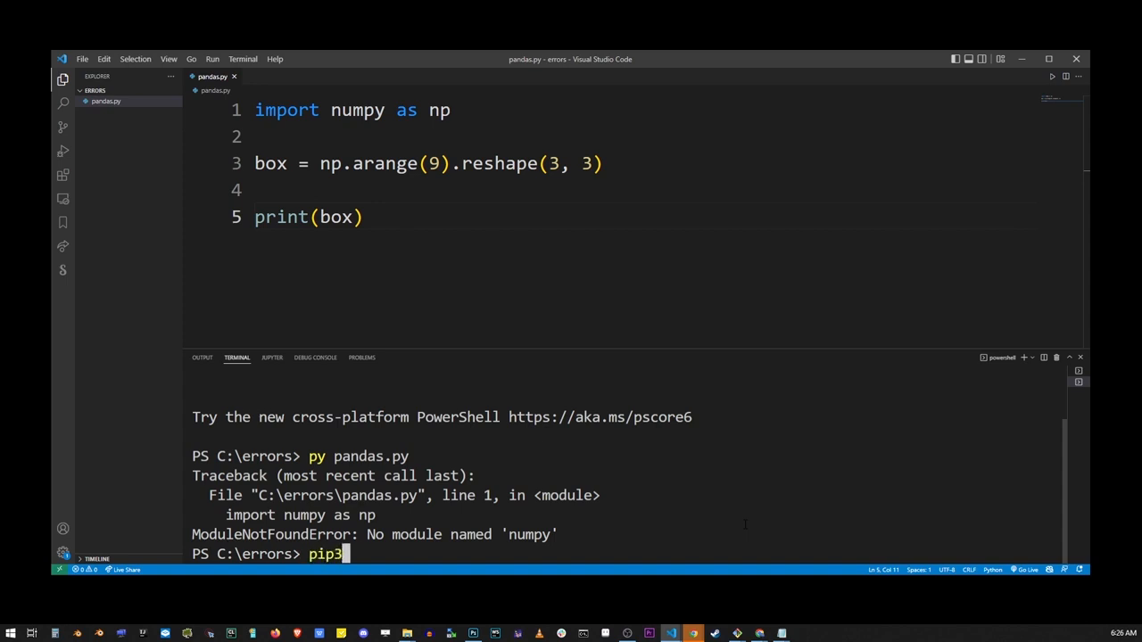
text(install numpy)
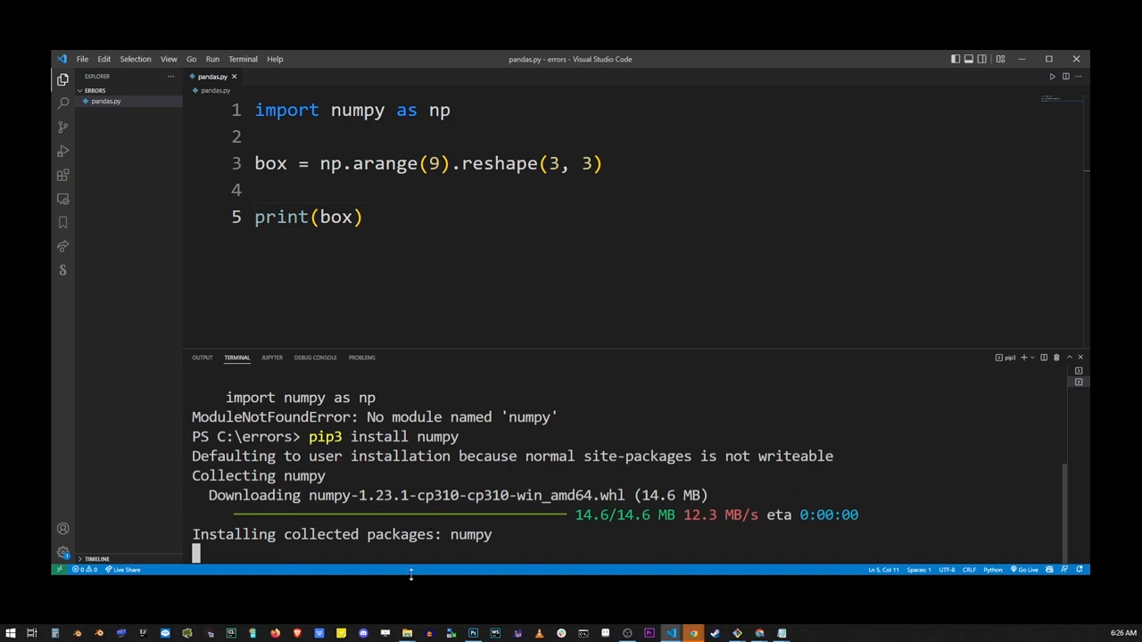
mouse_move(214, 589)
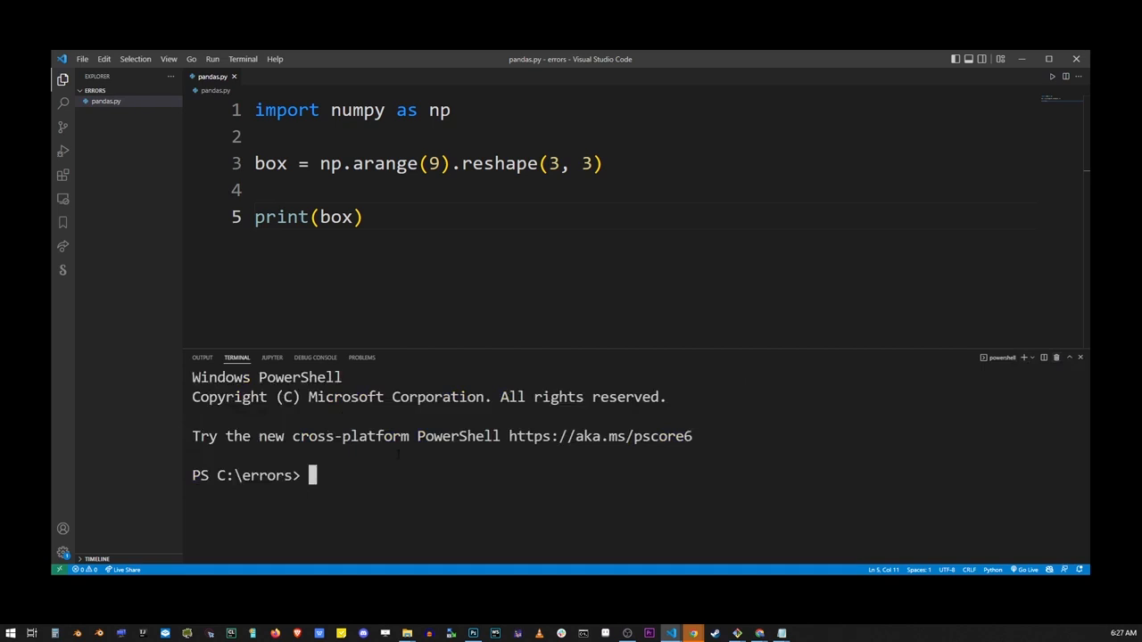
Step: Rerun pandas.py to print the 3x3 array, then highlight the box variable and its 3, 3 reshape arguments
text(py pandas.py)
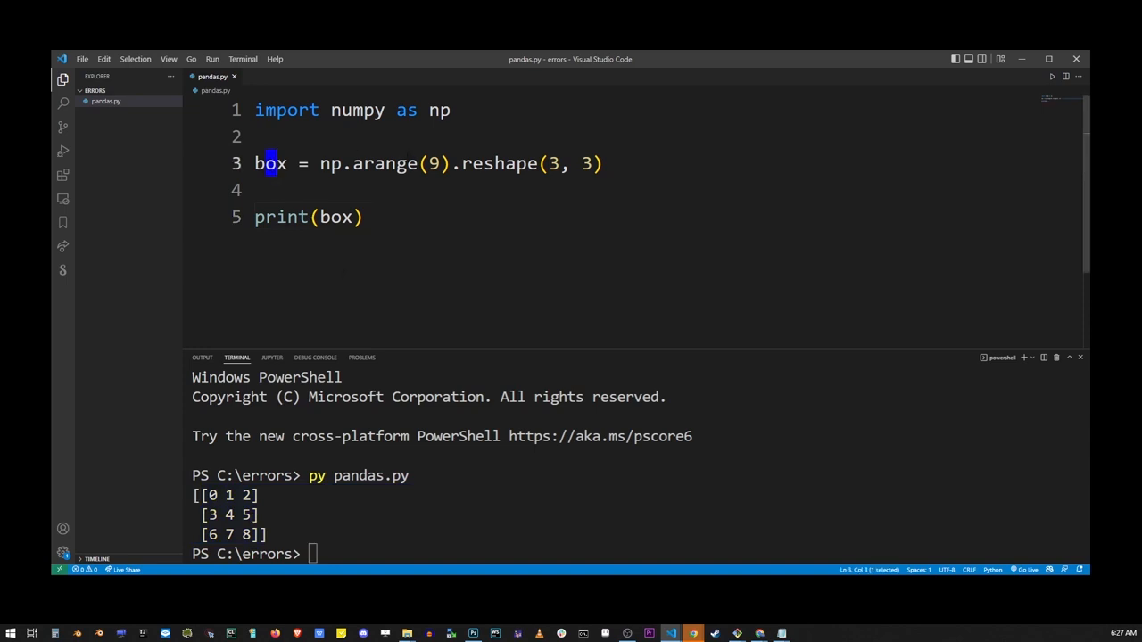
double_click(386, 165)
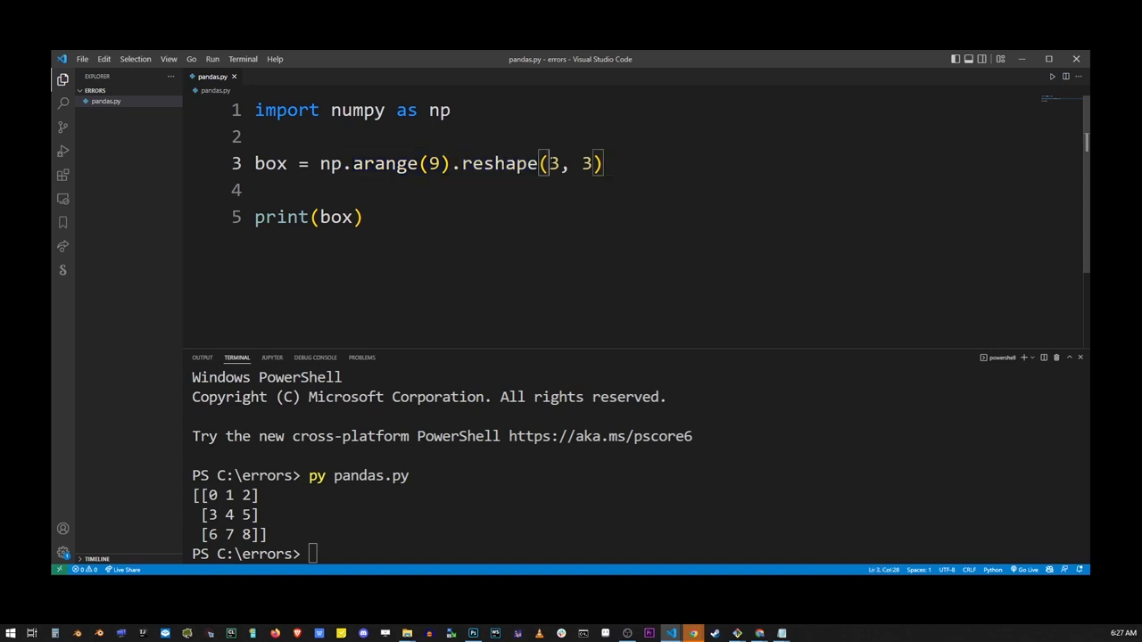
drag(546, 165, 596, 164)
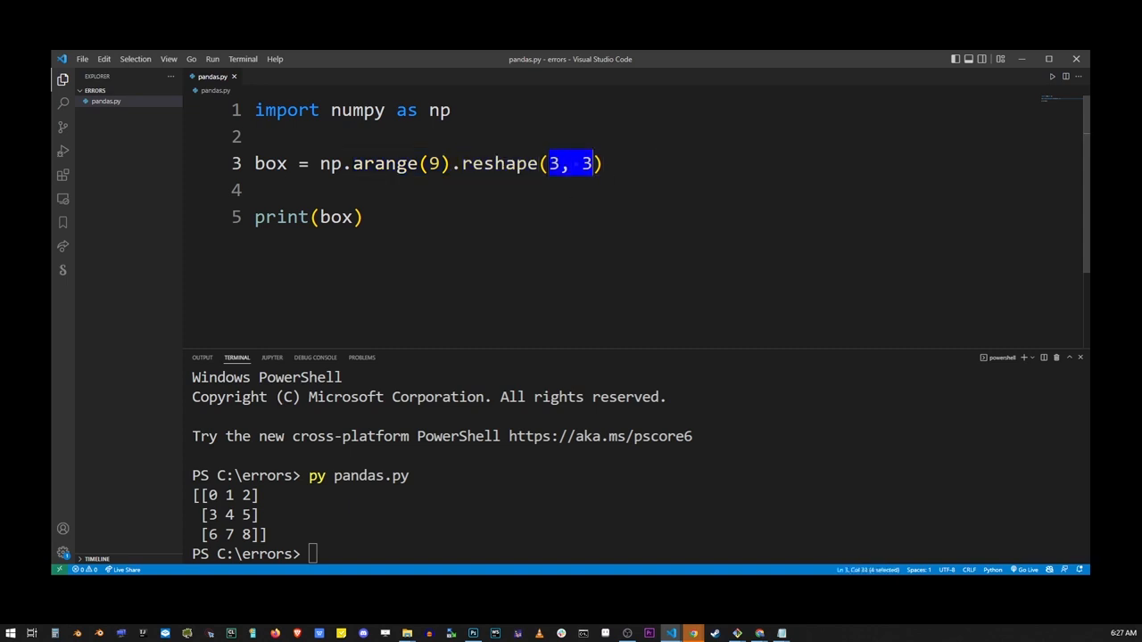
click(561, 164)
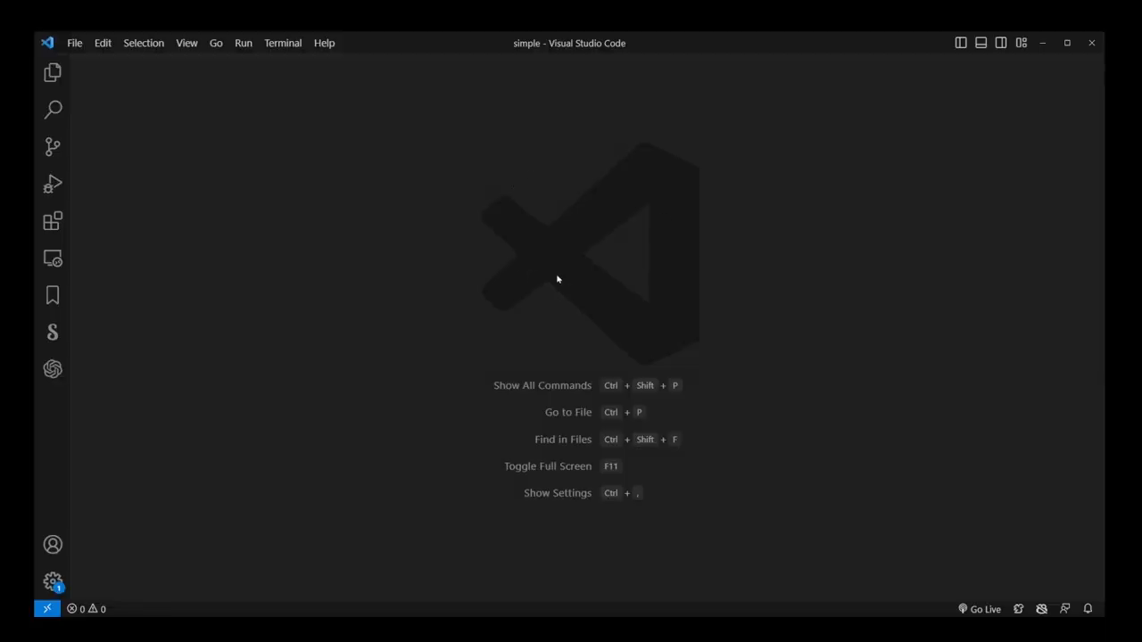
mouse_move(180, 110)
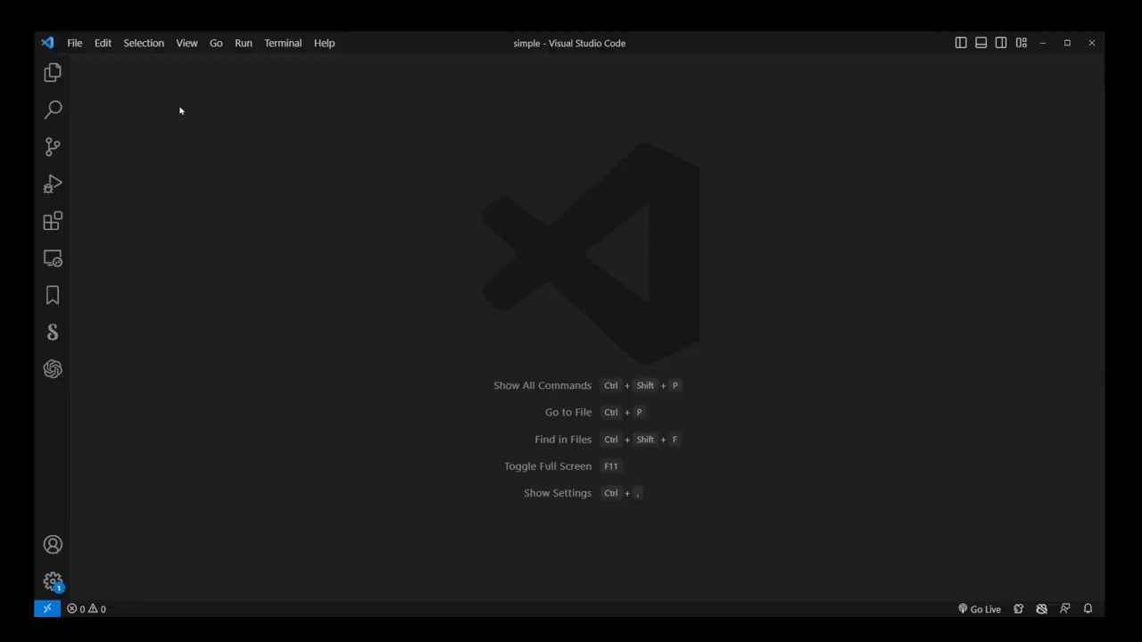
mouse_move(142, 155)
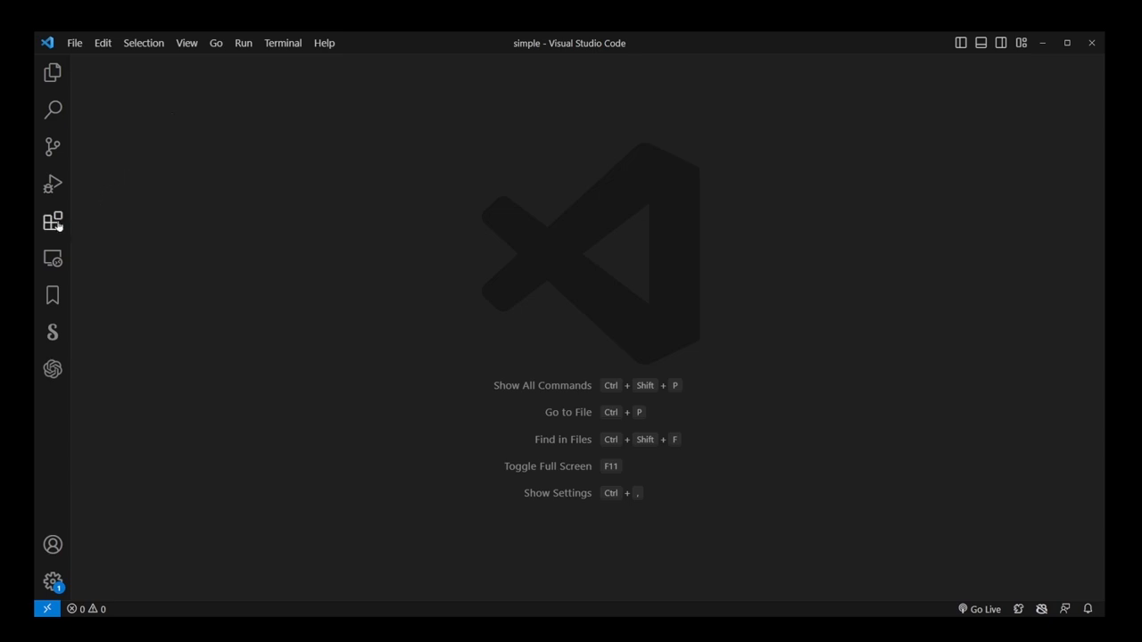
mouse_move(54, 221)
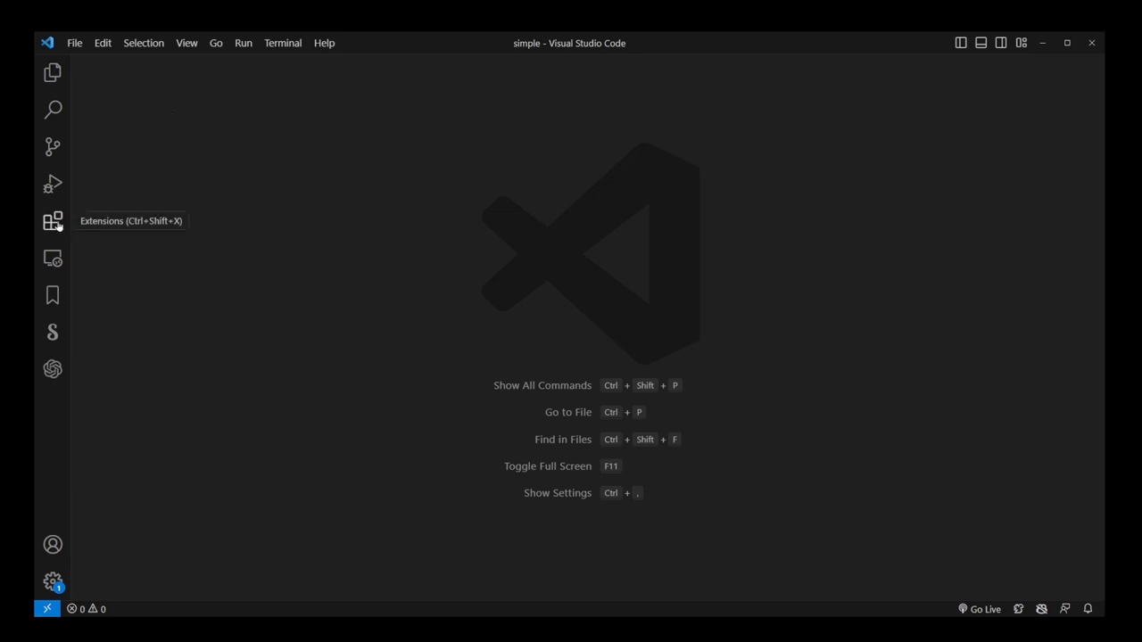
Step: Install Microsoft's Python extension from the Extensions view, then hide the panel
click(54, 222)
text(python)
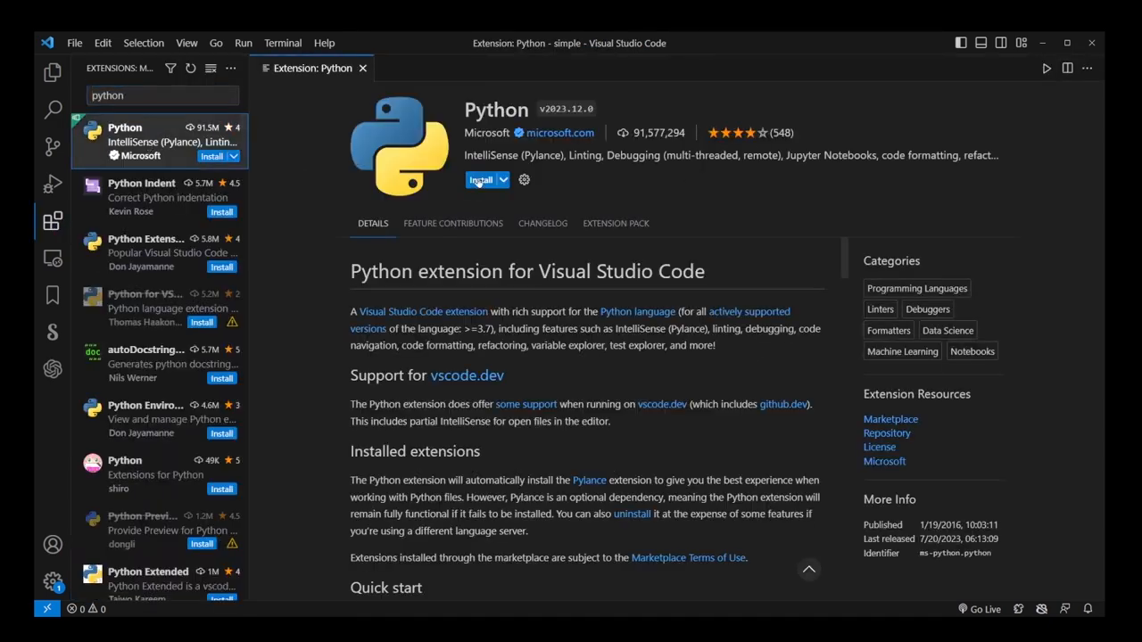
click(364, 68)
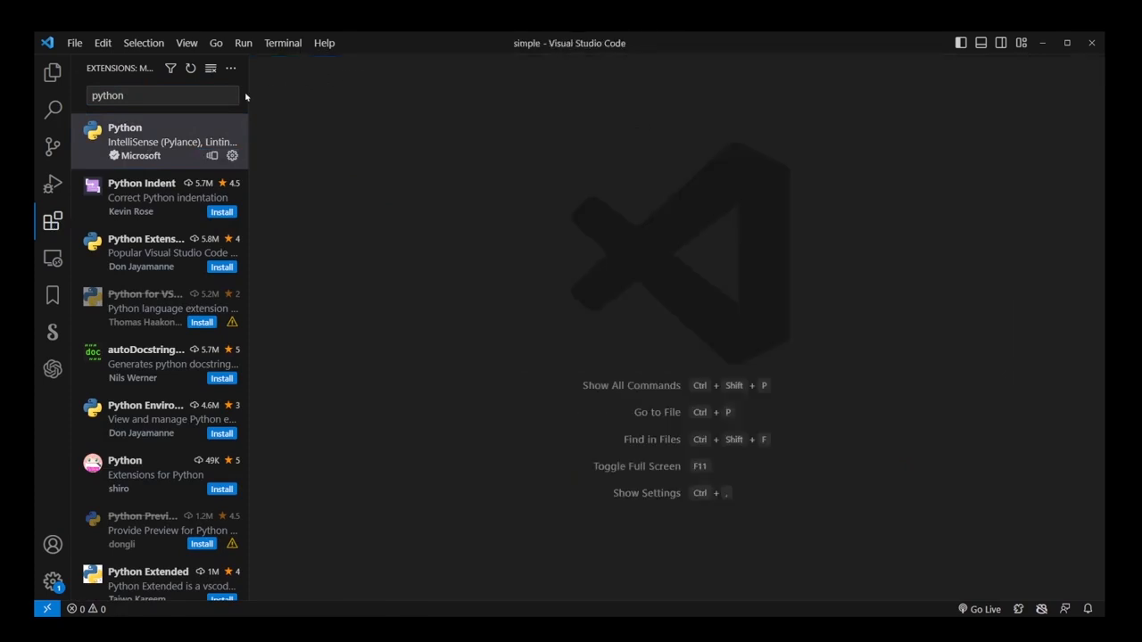
click(51, 221)
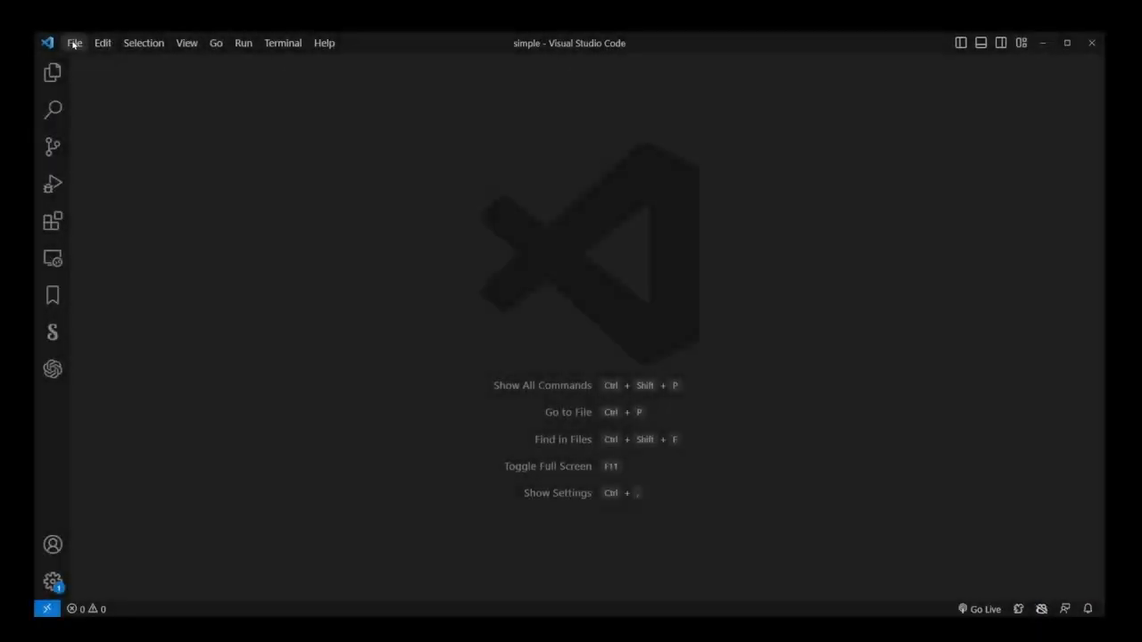
Step: Open the 'simple' folder under C:\projects\python as the workspace
click(75, 43)
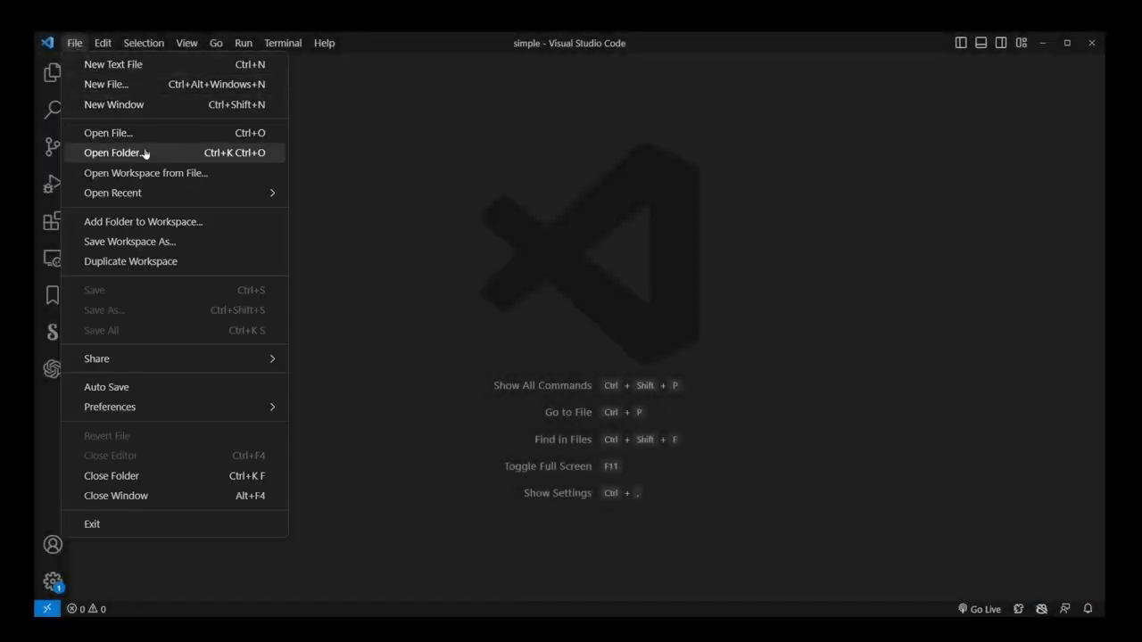
click(114, 151)
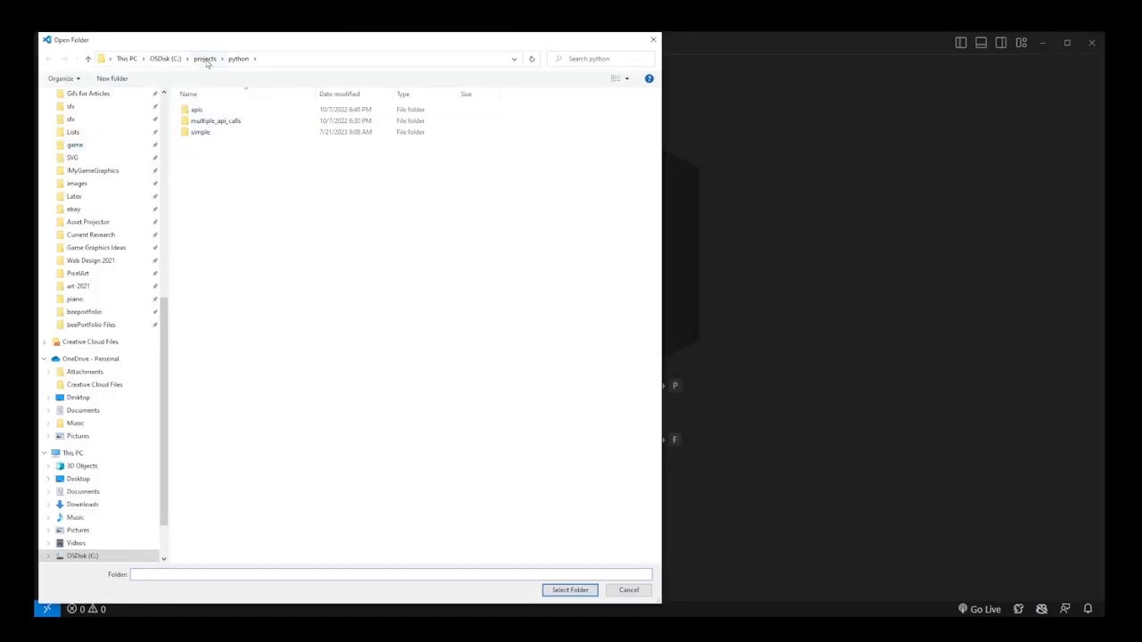
click(204, 57)
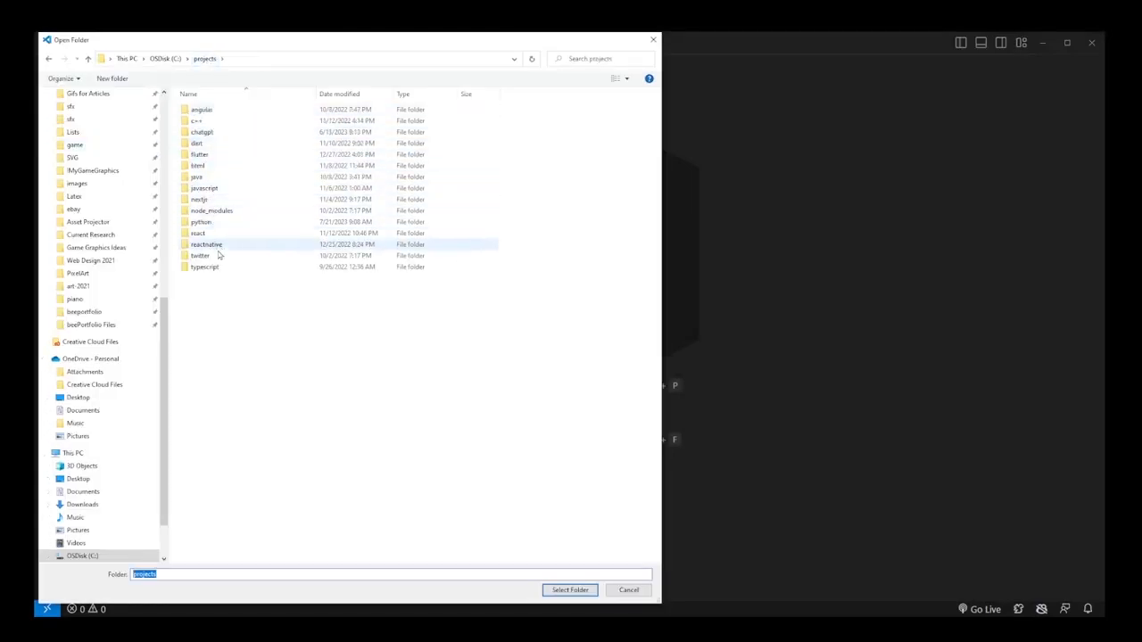
double_click(199, 221)
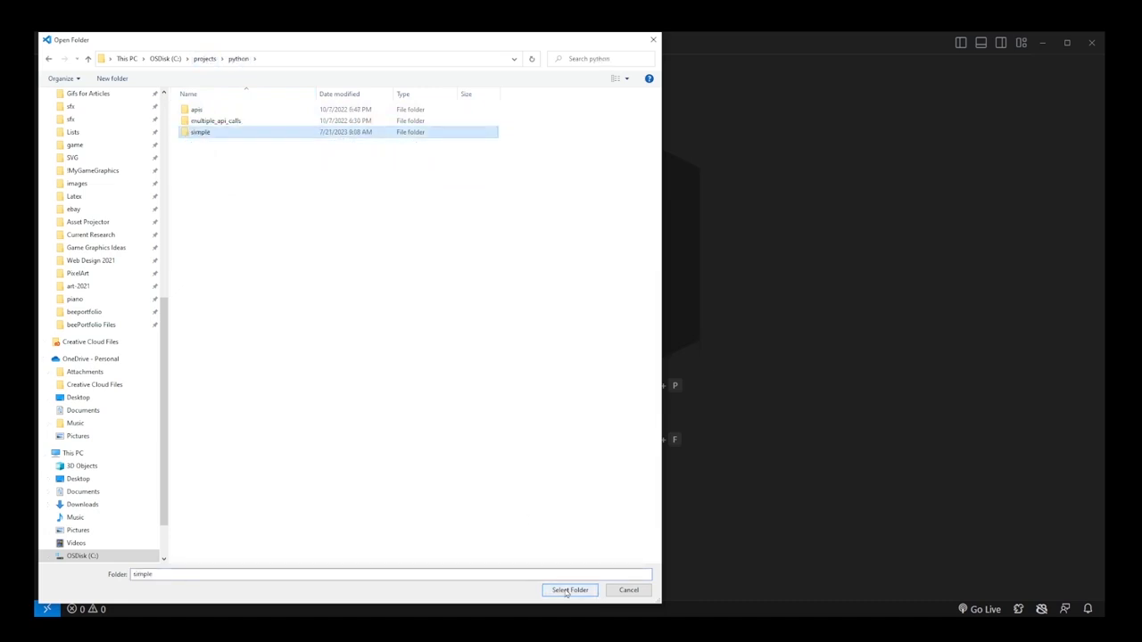
click(569, 589)
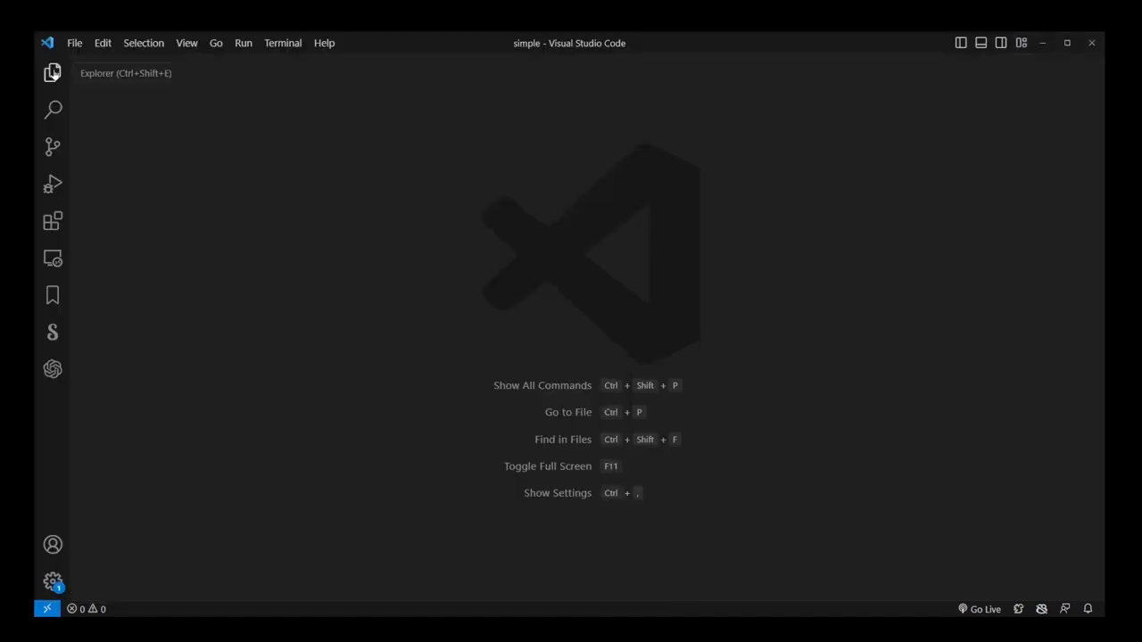
Step: Show the project's files with python.py and pick the Python interpreter from the status bar
click(52, 74)
text(print("Hello from Python."))
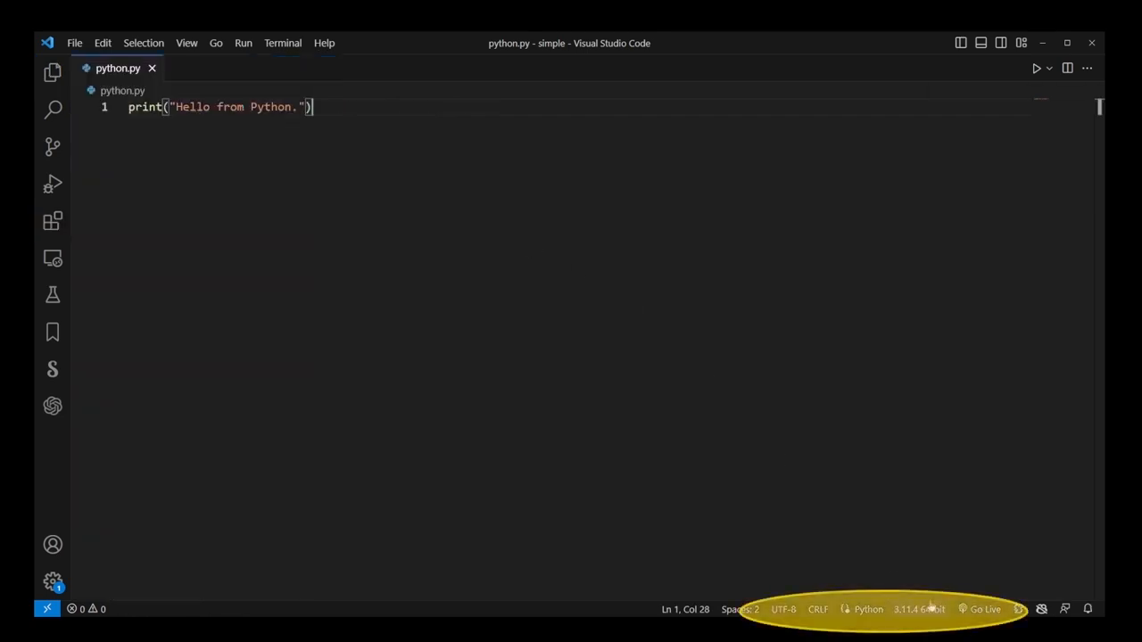
mouse_move(867, 610)
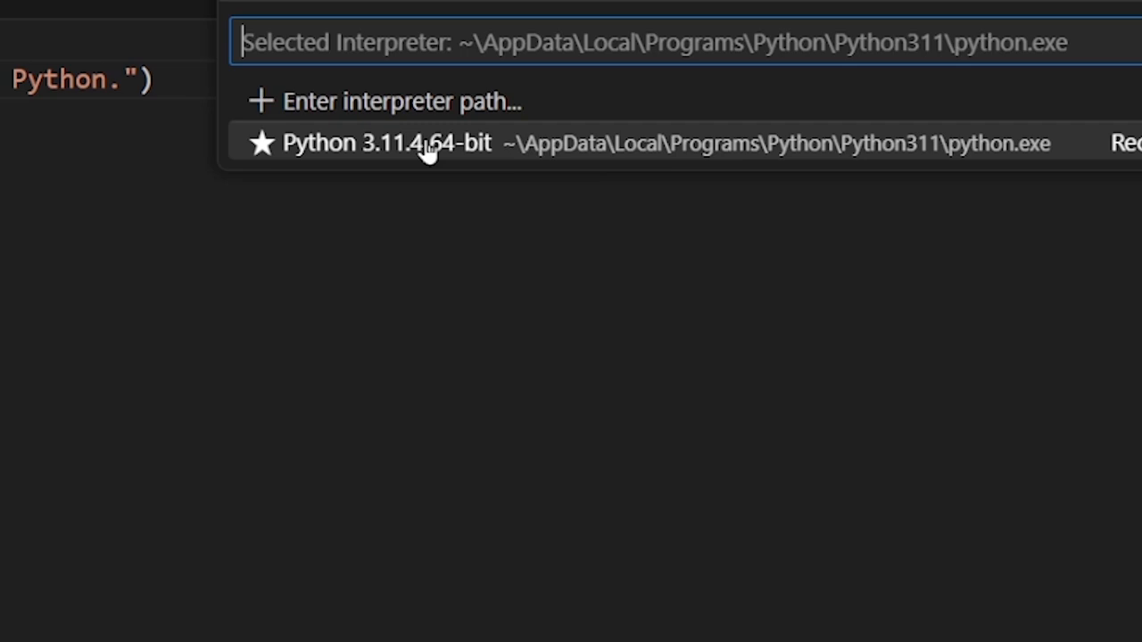
click(387, 143)
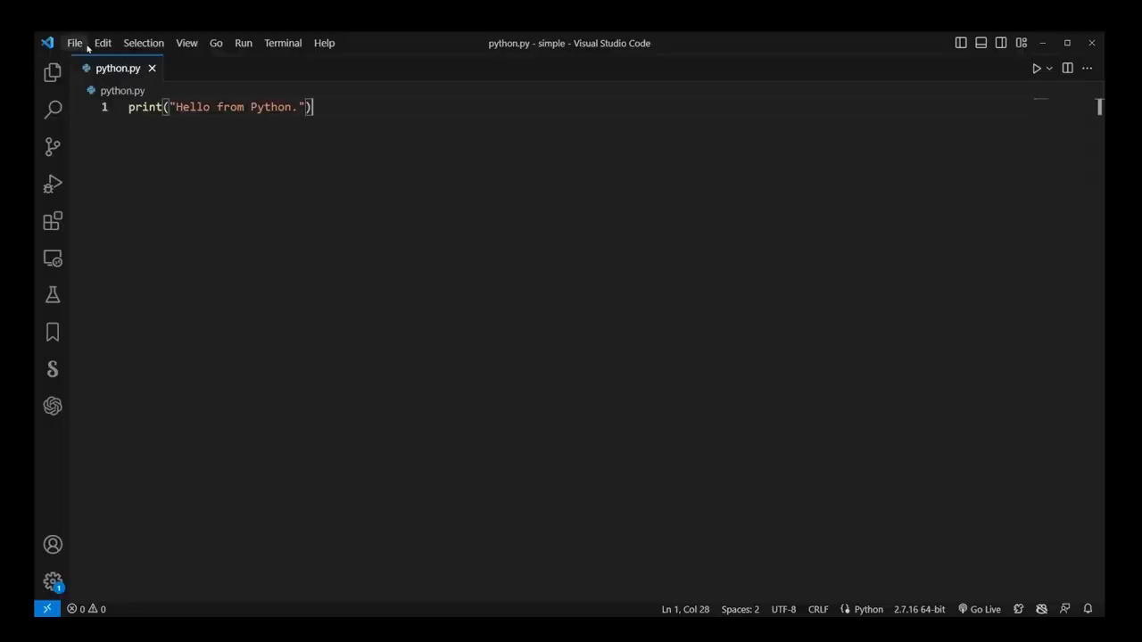
Step: Close the window, reopen 'simple' from Recent, and list the interpreters 3.11.4 and 2.7.16
click(75, 42)
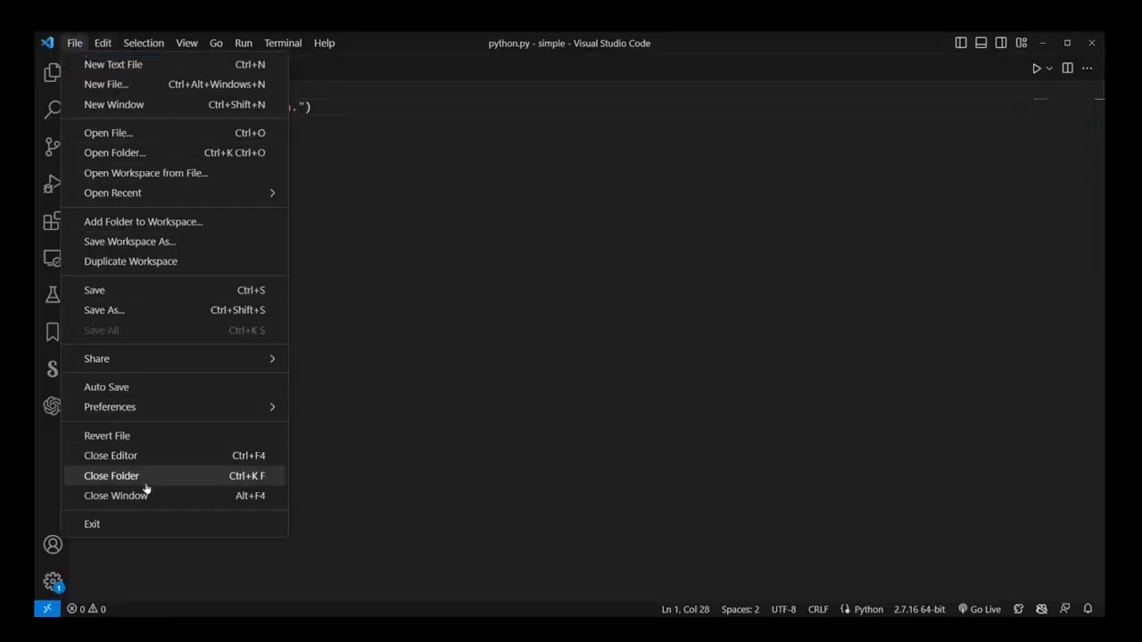
mouse_move(116, 496)
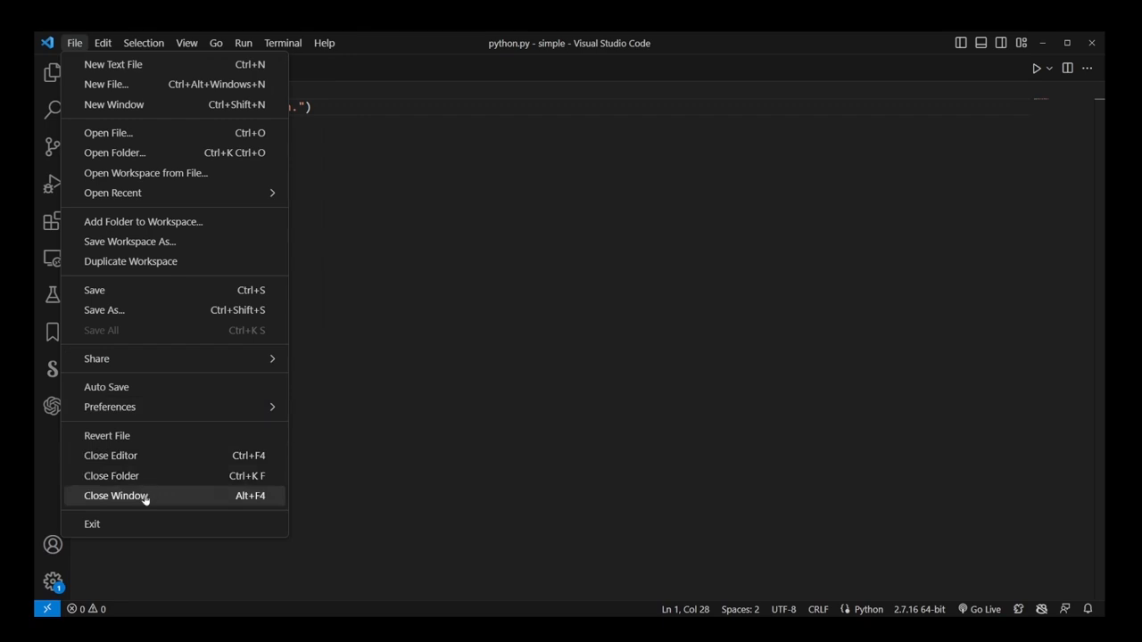
click(111, 455)
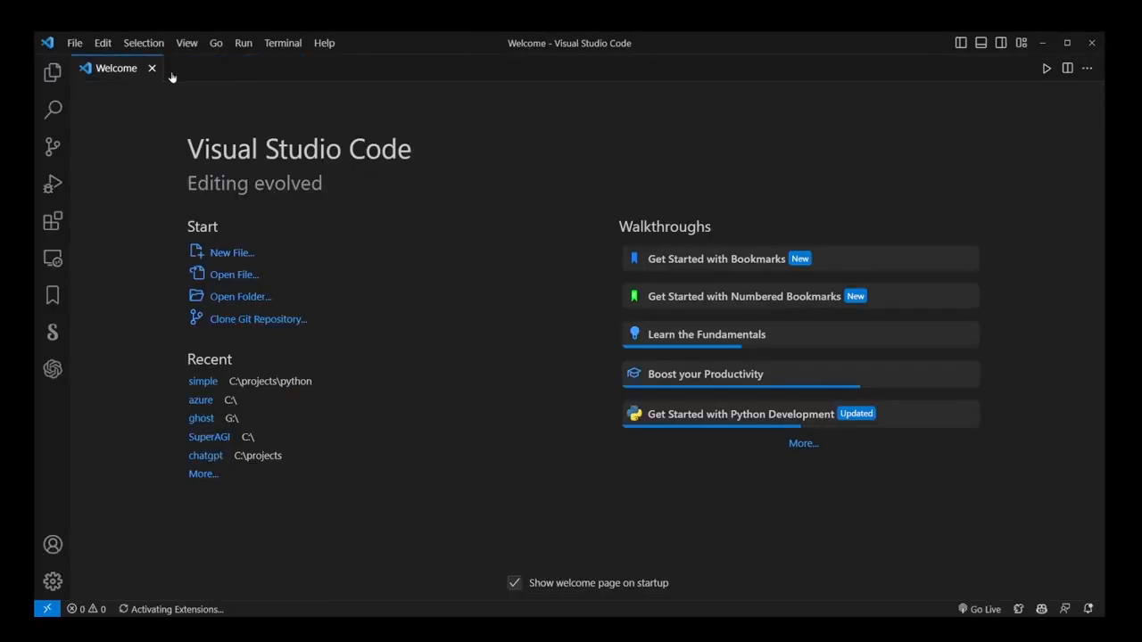
click(203, 382)
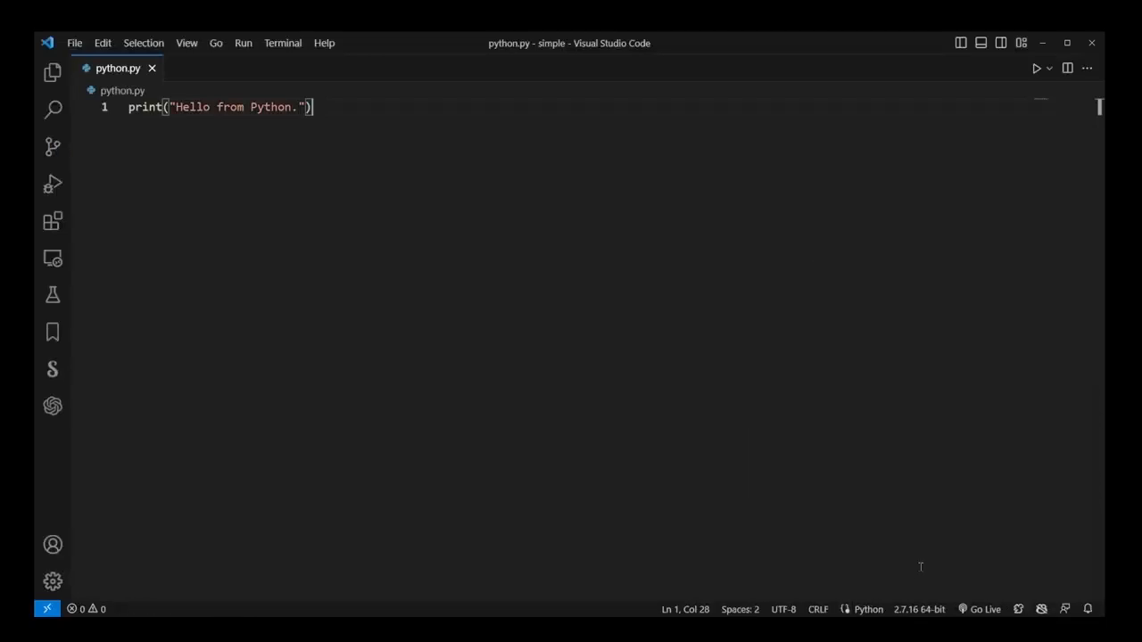
click(901, 611)
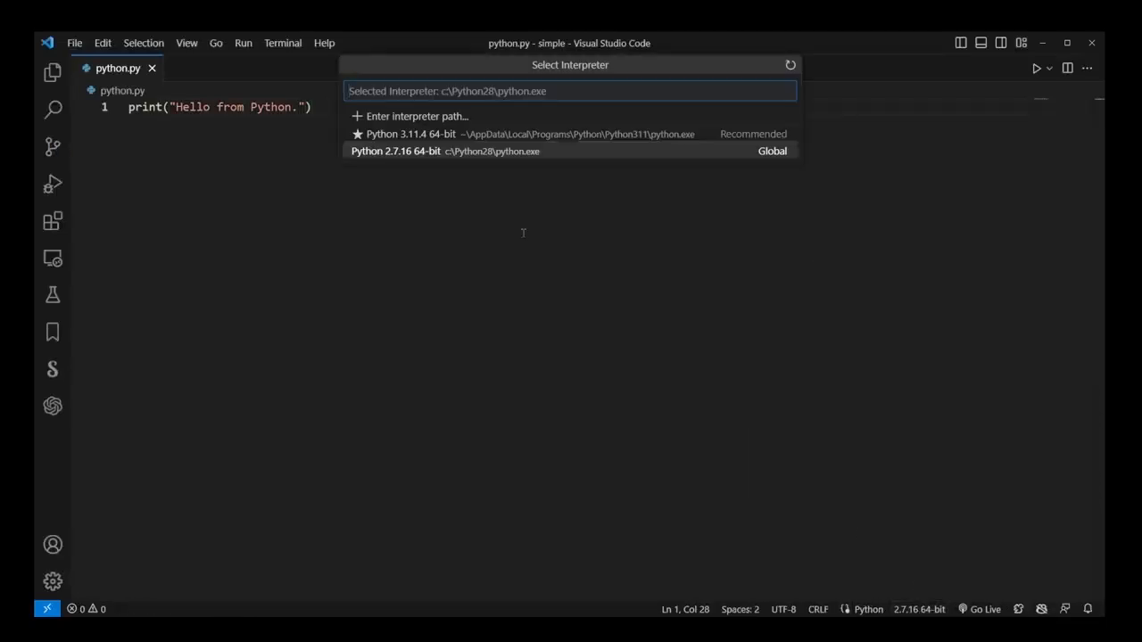